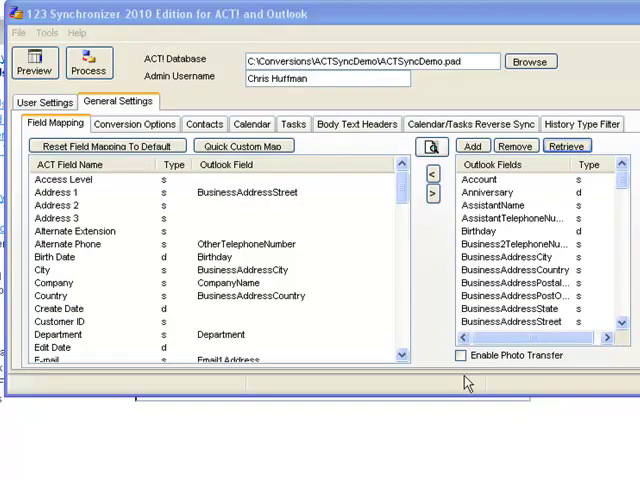
mouse_move(424, 335)
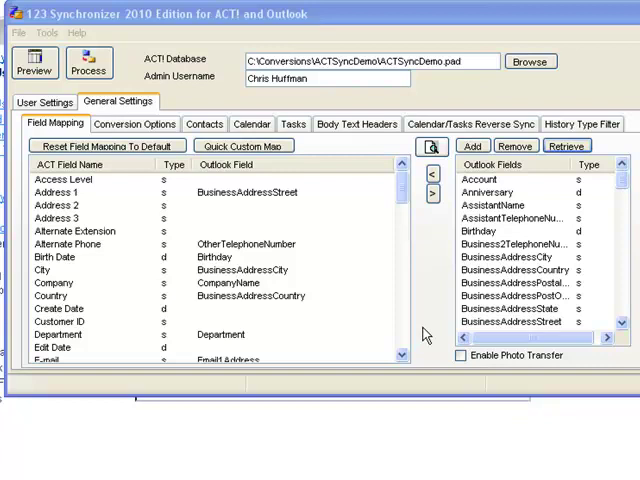
mouse_move(618, 205)
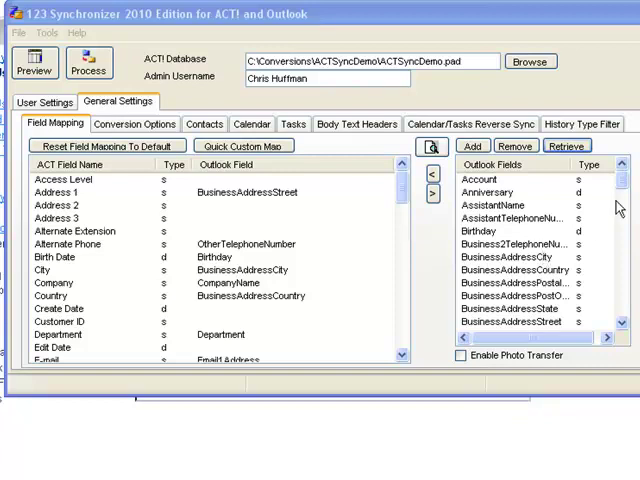
- Map the ACT! User 1 field to Outlook's User1, then select ACT! User 2
scroll(down, 3)
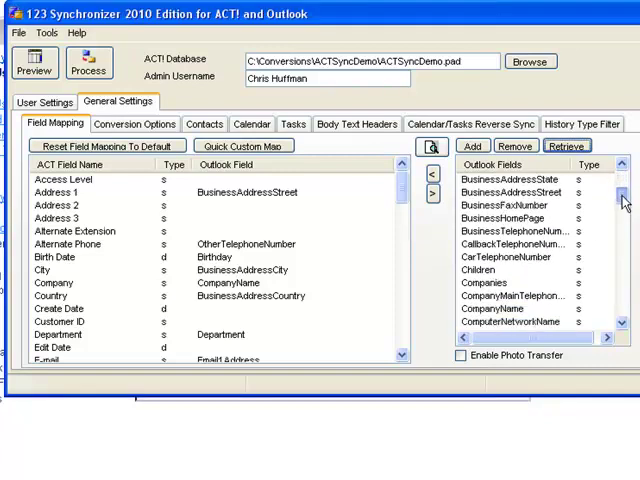
scroll(down, 3)
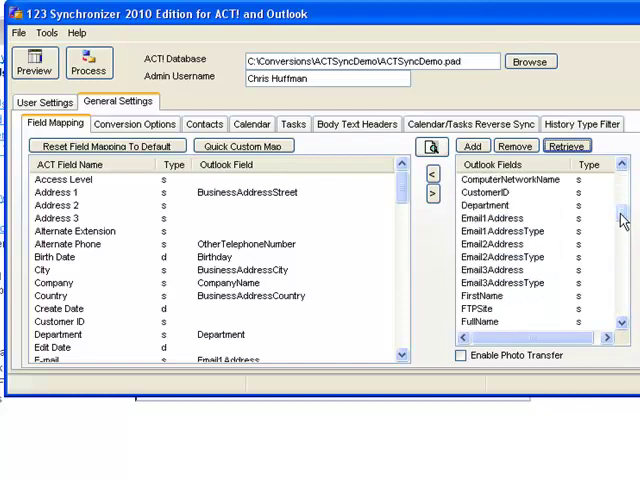
mouse_move(407, 192)
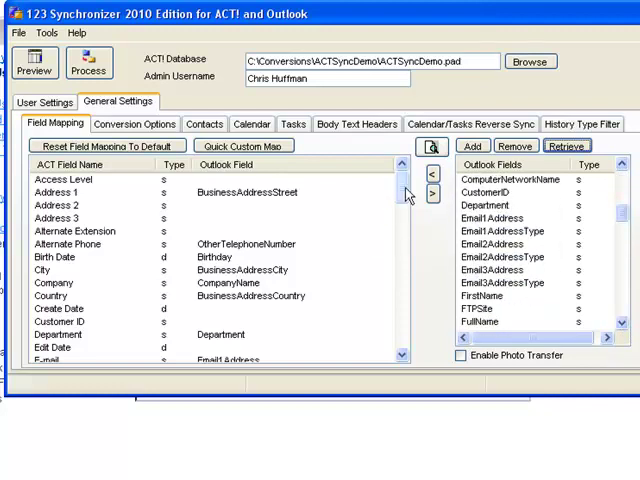
scroll(down, 3)
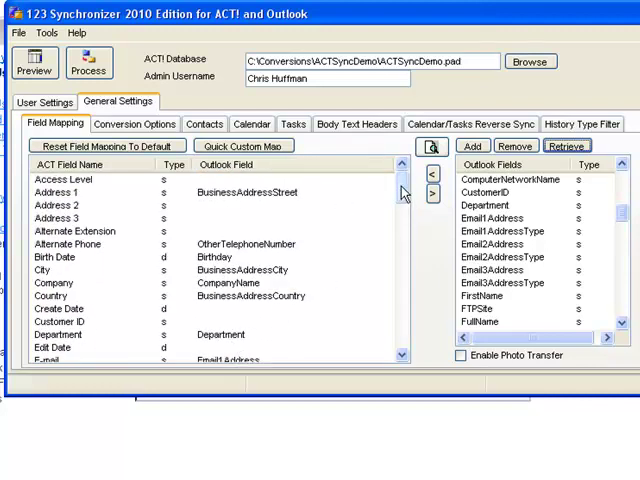
scroll(down, 3)
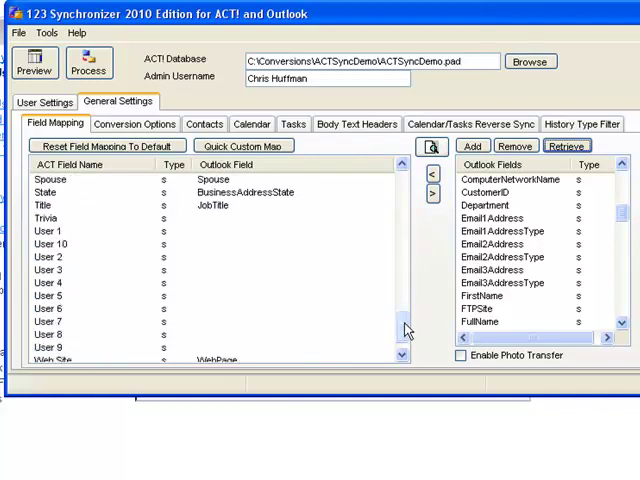
click(50, 231)
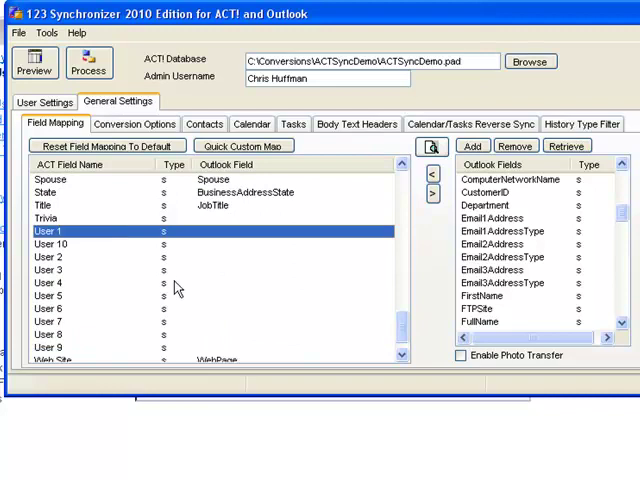
mouse_move(532, 258)
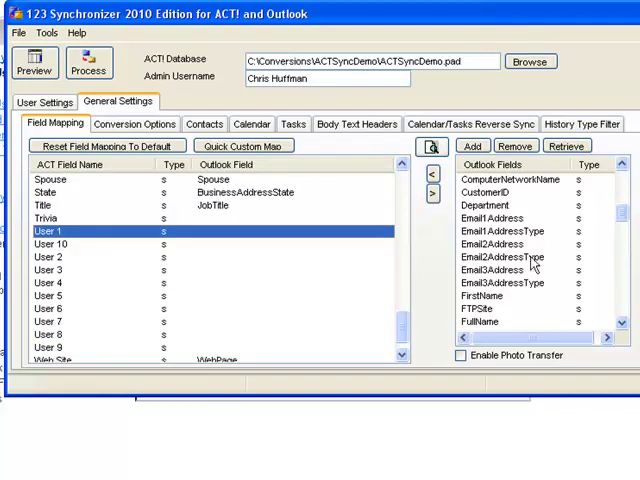
scroll(down, 3)
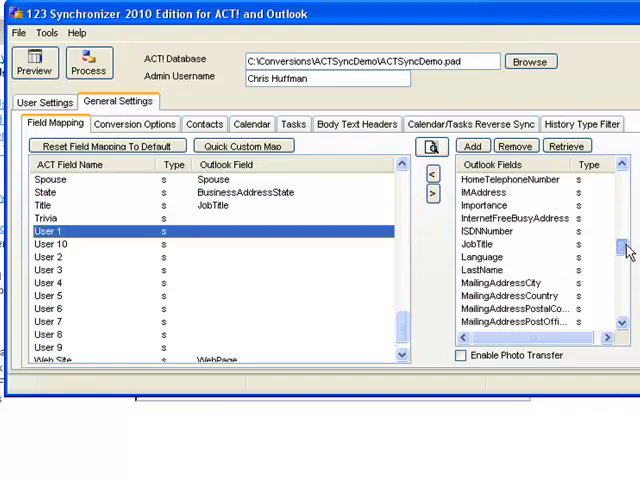
scroll(down, 3)
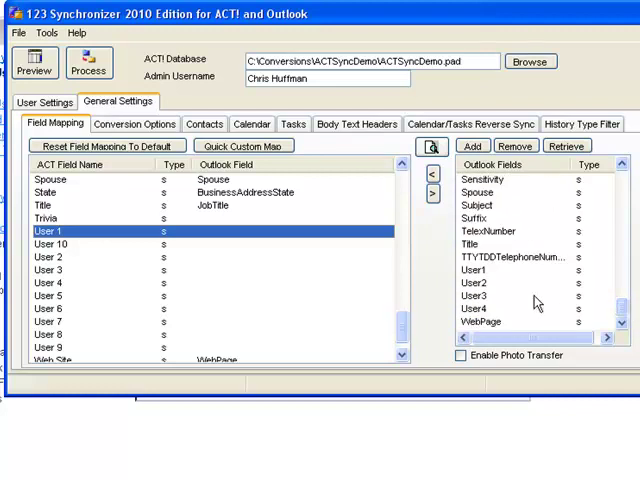
click(475, 270)
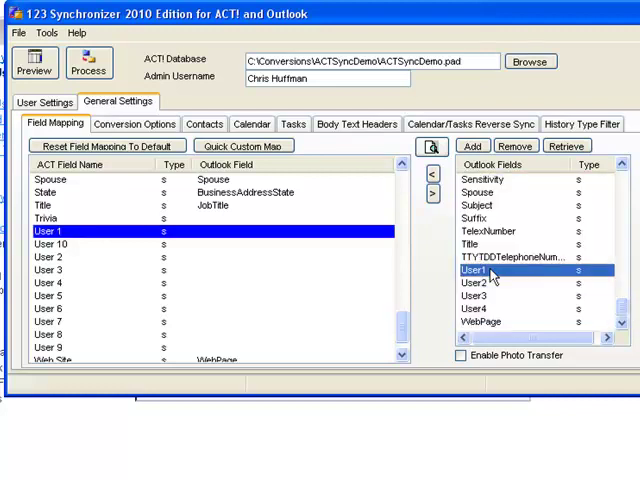
mouse_move(432, 178)
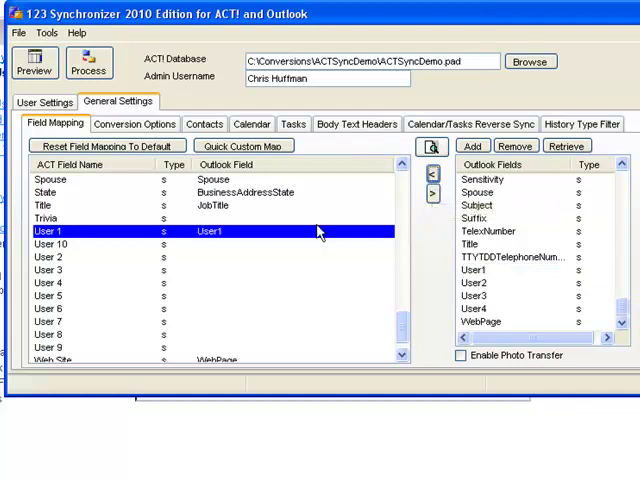
mouse_move(59, 247)
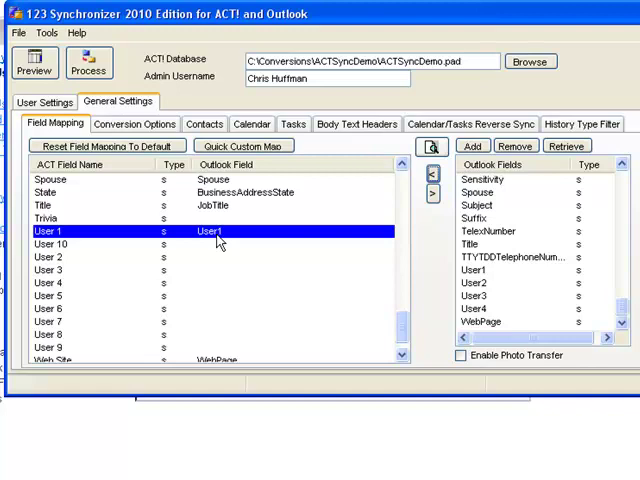
mouse_move(422, 291)
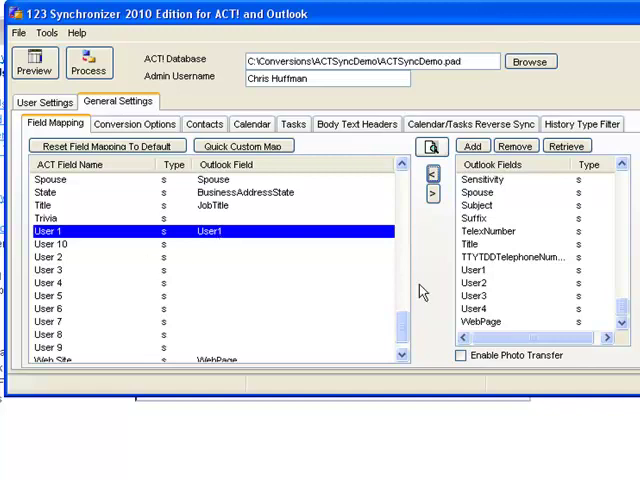
mouse_move(502, 245)
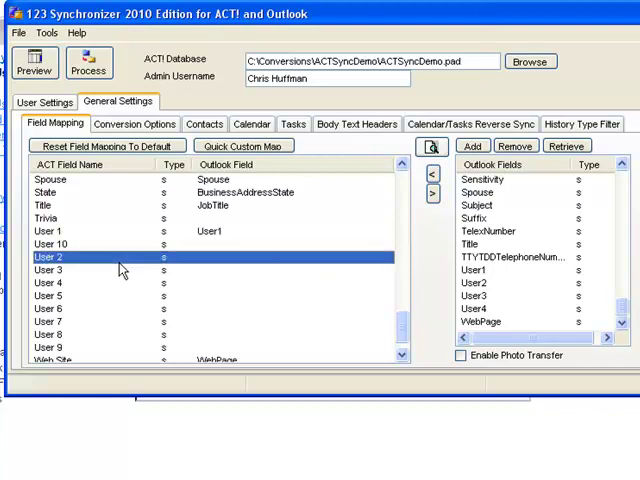
click(500, 231)
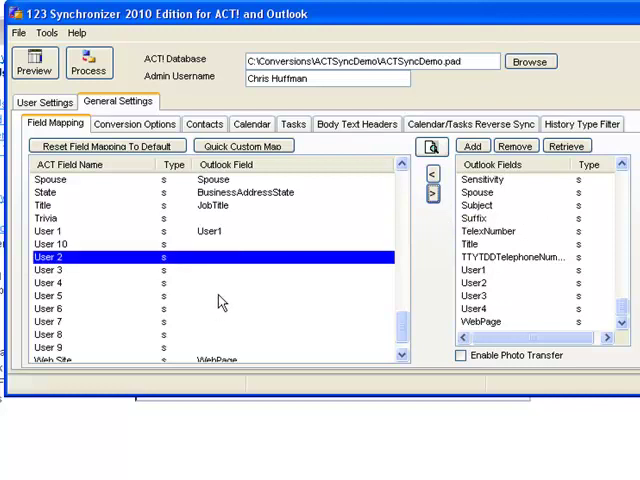
mouse_move(318, 273)
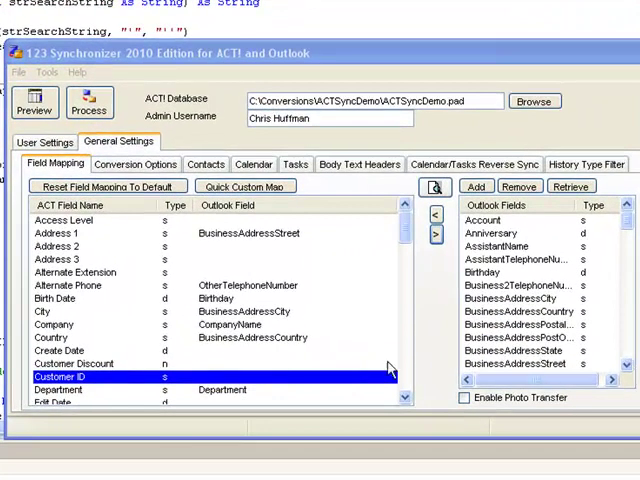
mouse_move(615, 350)
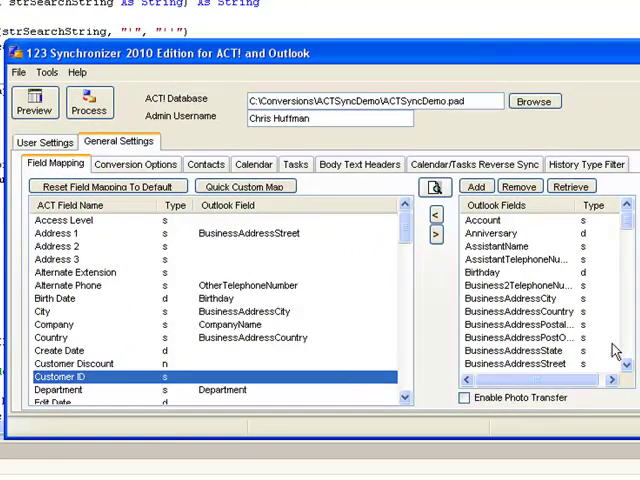
- Map ACT! Customer ID to Outlook CustomerID, then select ACT! Customer Discount
scroll(down, 3)
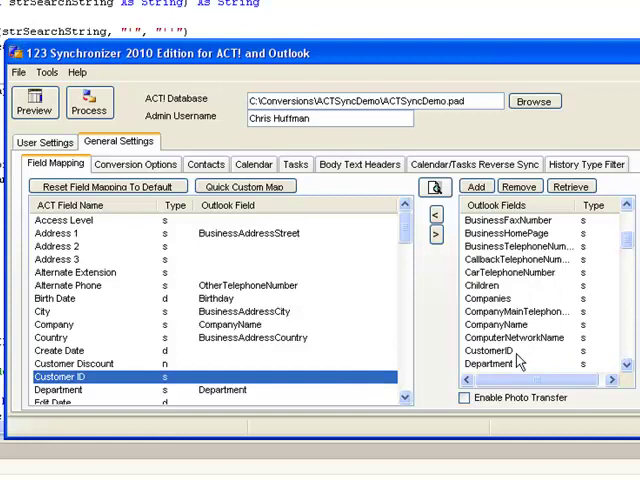
click(491, 350)
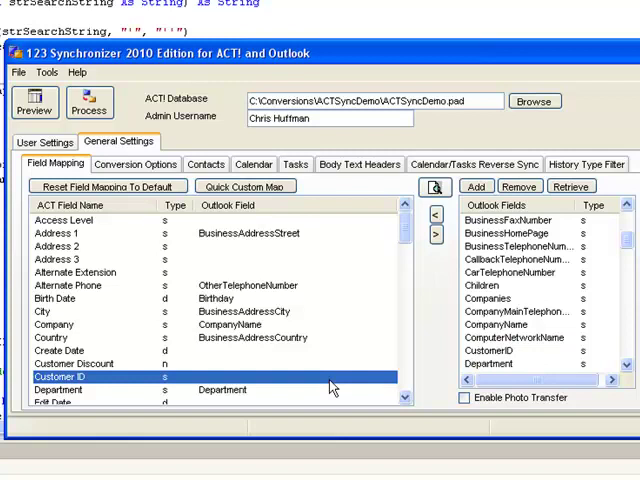
click(502, 350)
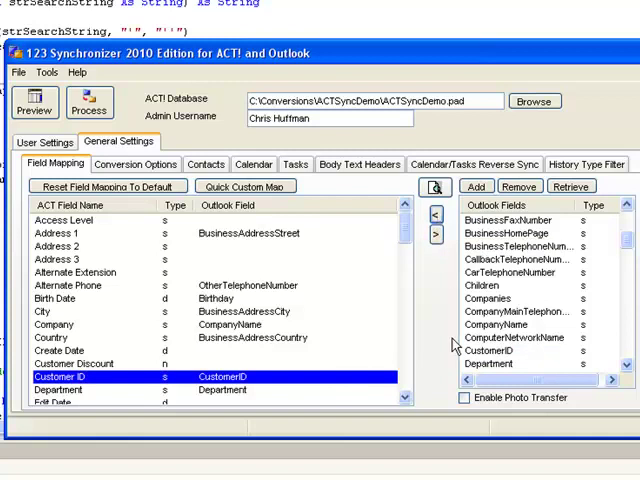
mouse_move(350, 379)
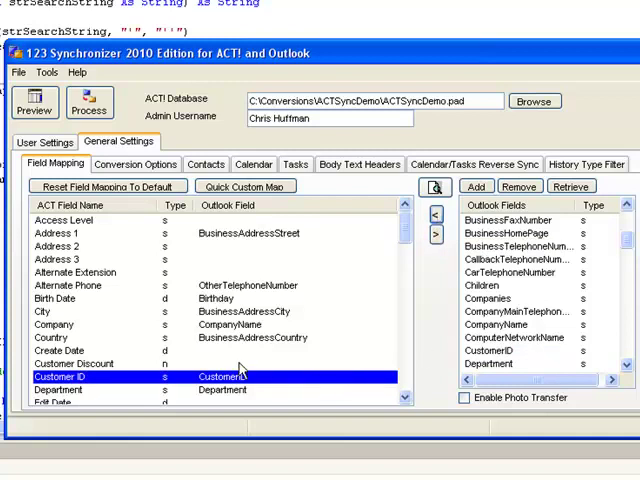
click(75, 363)
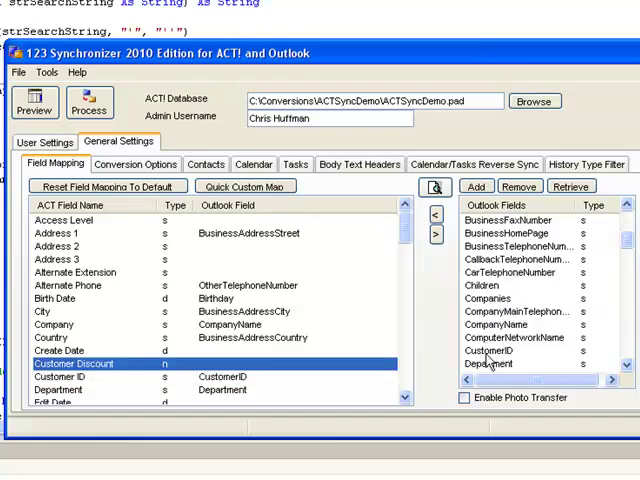
mouse_move(490, 351)
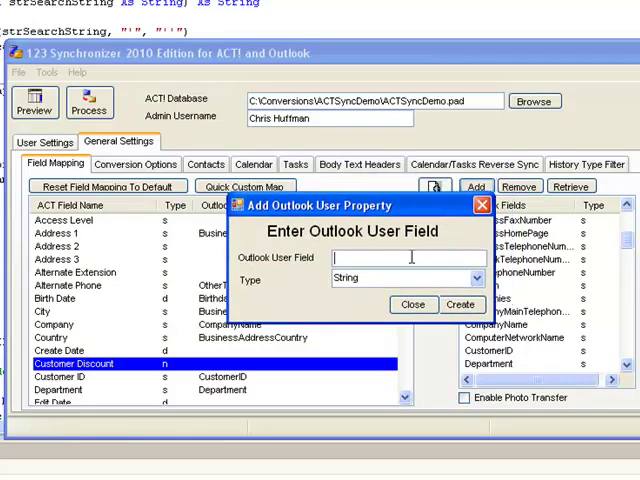
- Create an Outlook user property named 'Customer Discount' of type Number
text(Customer Discou)
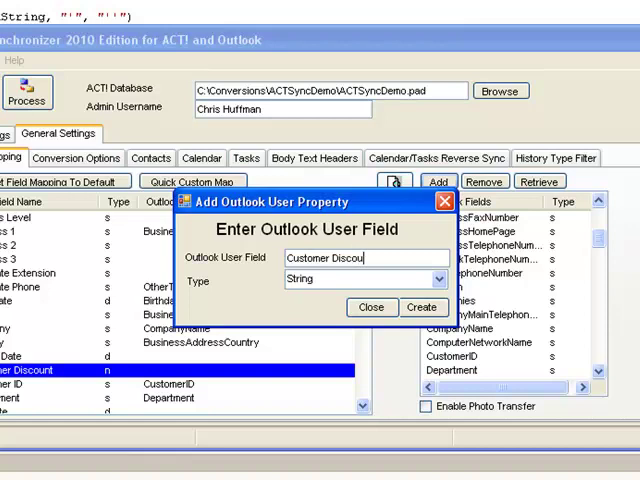
click(396, 266)
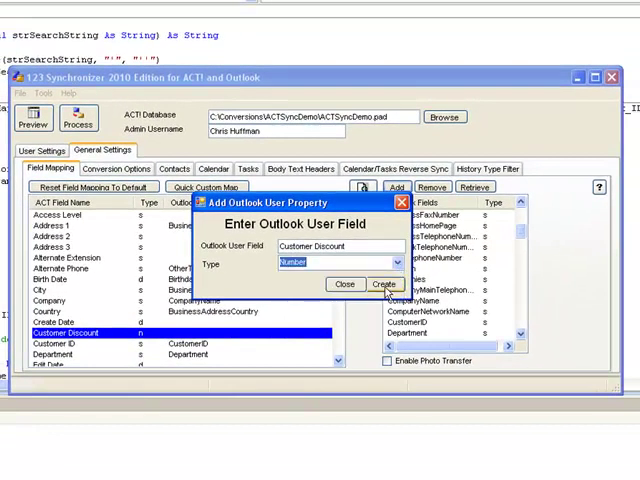
click(384, 284)
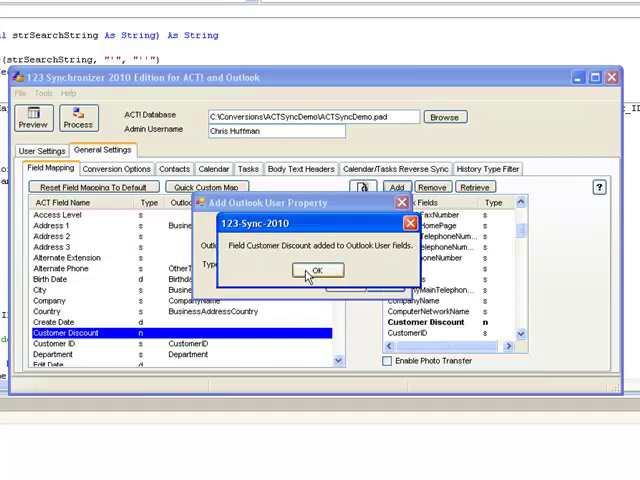
click(314, 270)
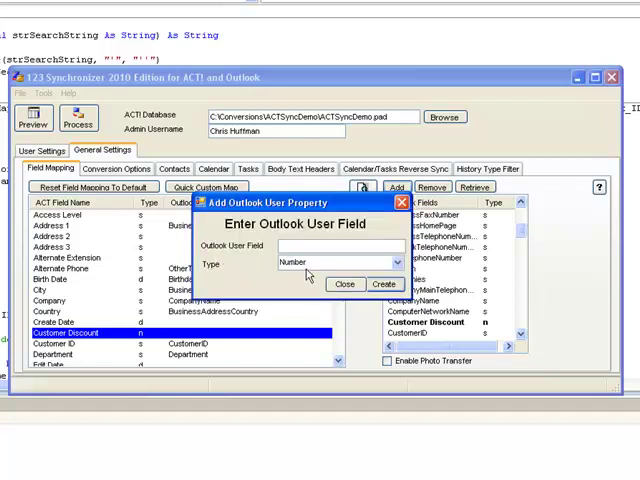
click(345, 283)
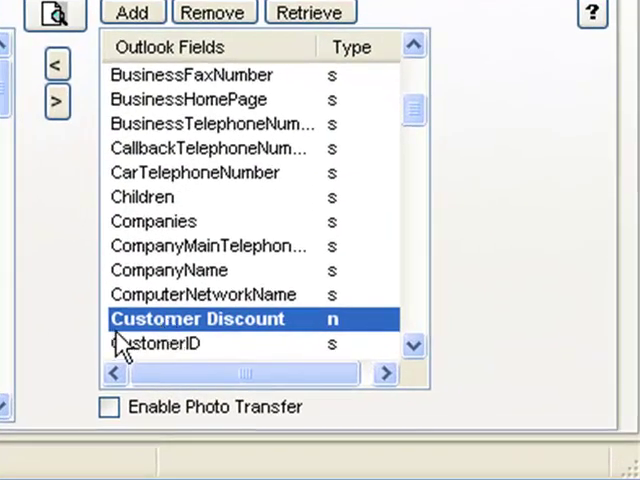
- Select the ComputerNetworkName and CustomerID entries in the Outlook fields list
click(203, 294)
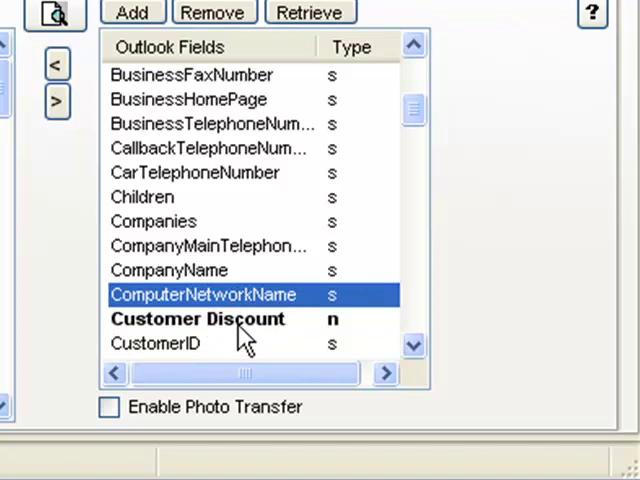
click(155, 342)
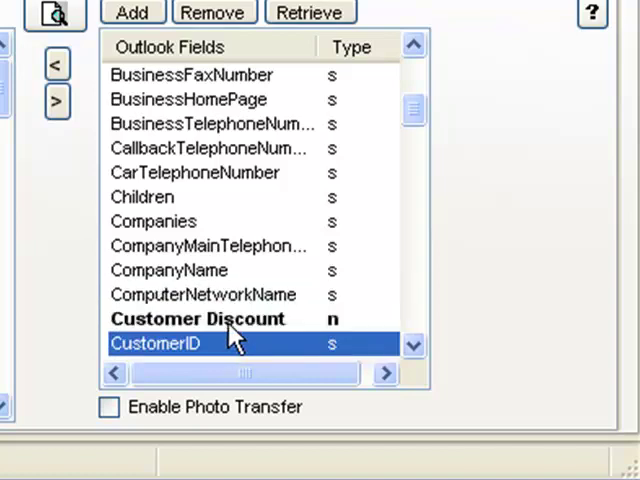
click(202, 294)
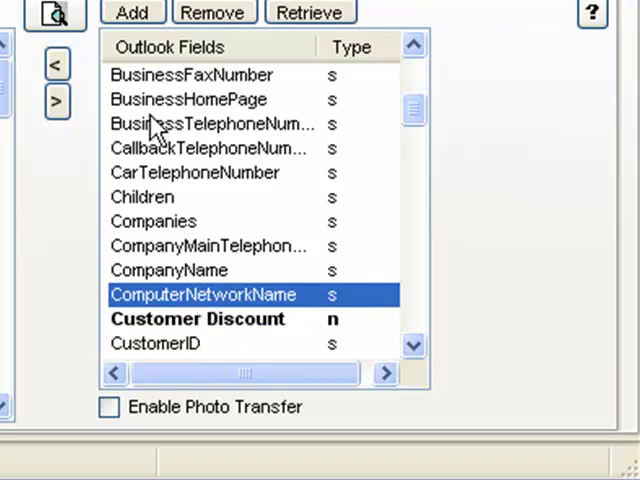
mouse_move(148, 270)
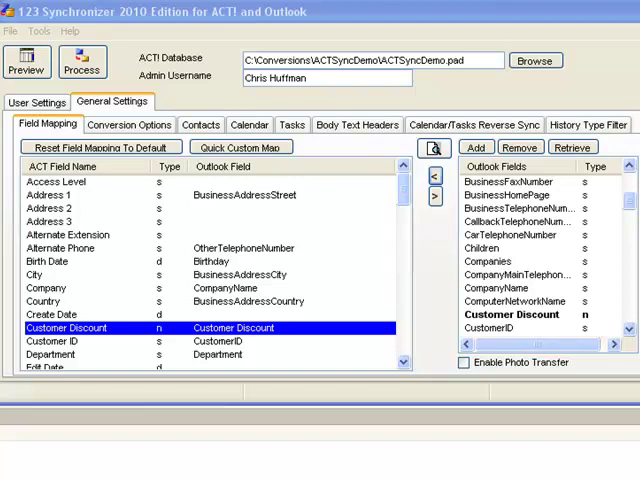
mouse_move(577, 147)
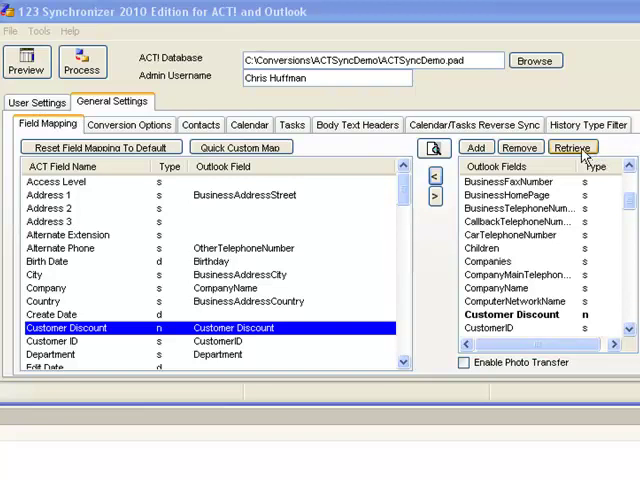
- Retrieve a contact's user fields from the Outlook Contacts folder into the Outlook fields list
click(578, 147)
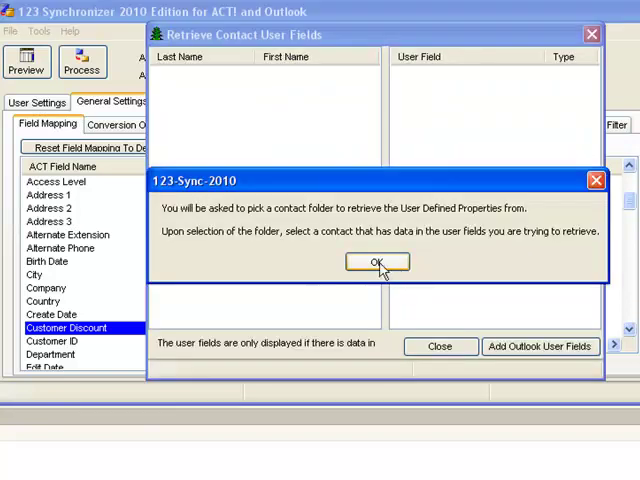
click(376, 261)
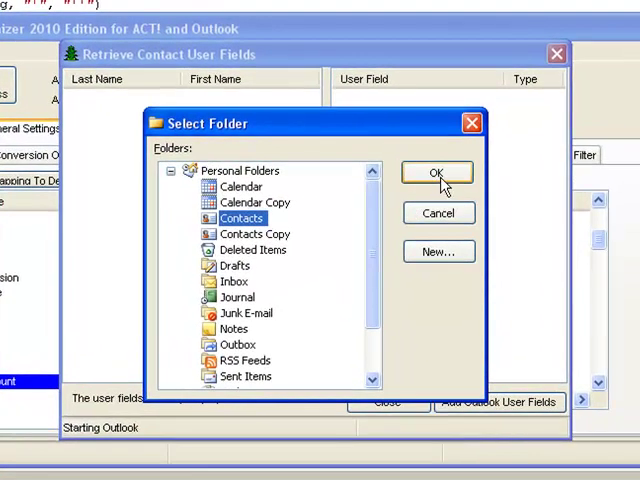
click(437, 172)
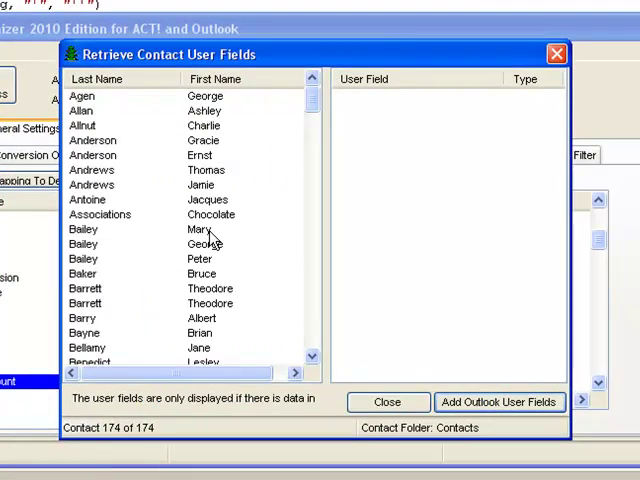
mouse_move(200, 132)
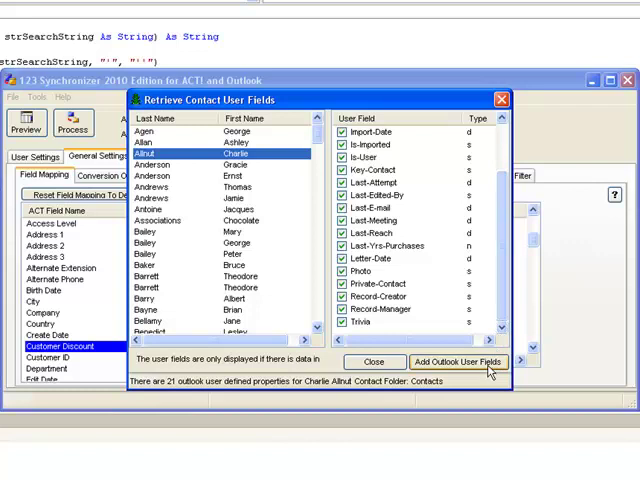
click(374, 362)
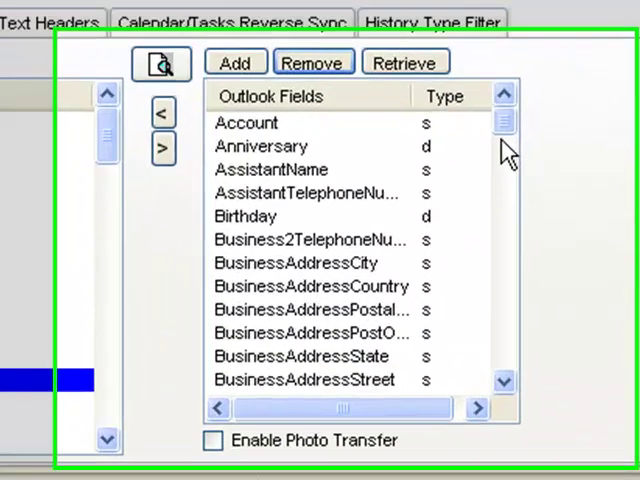
drag(503, 120, 500, 135)
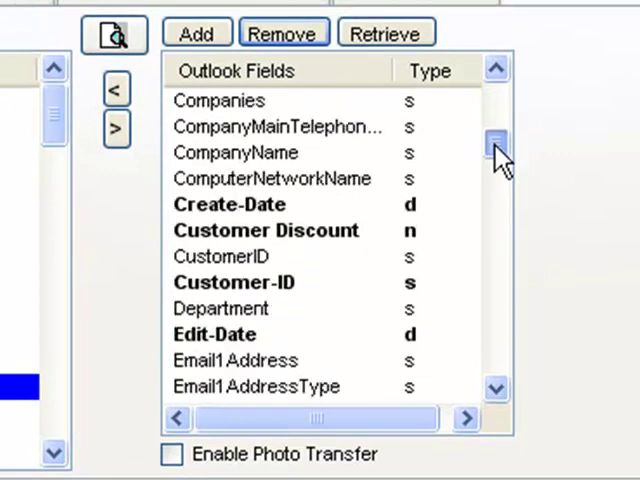
- Delete the Is-Imported user field from the Outlook fields, confirming with Yes
scroll(down, 3)
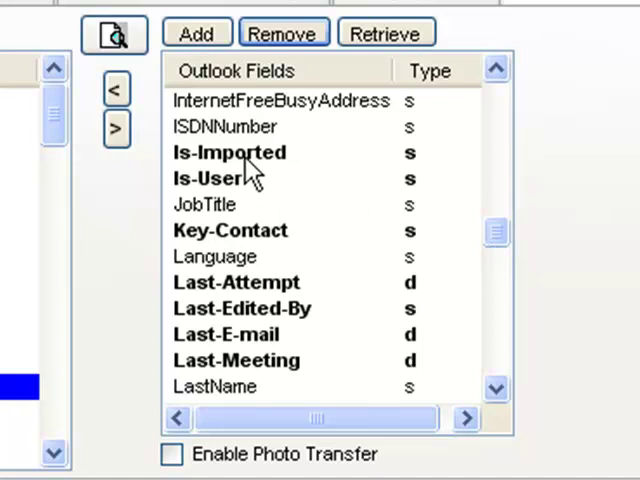
click(229, 152)
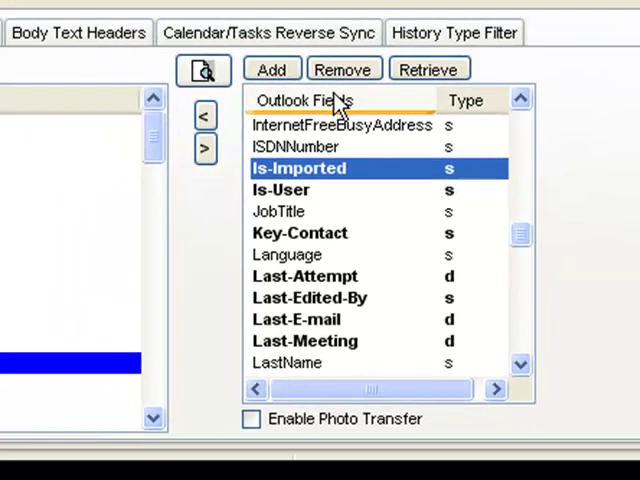
click(343, 68)
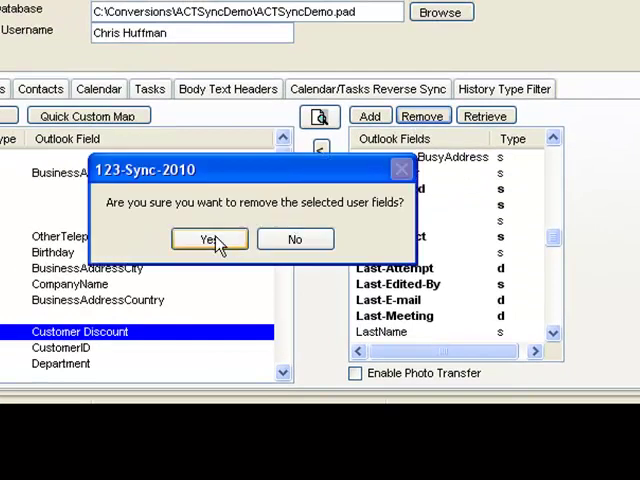
click(210, 239)
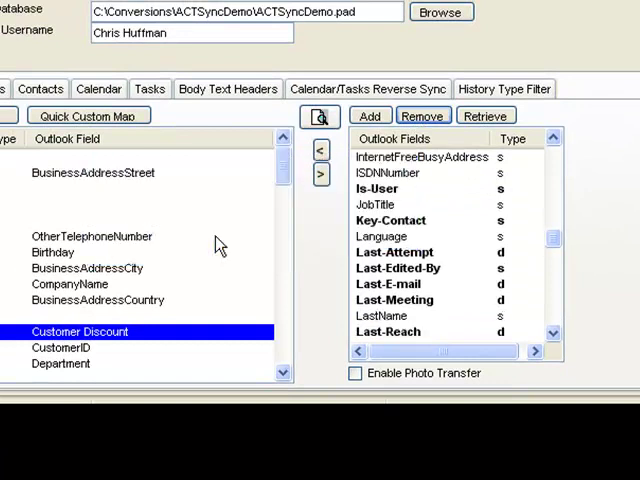
mouse_move(378, 204)
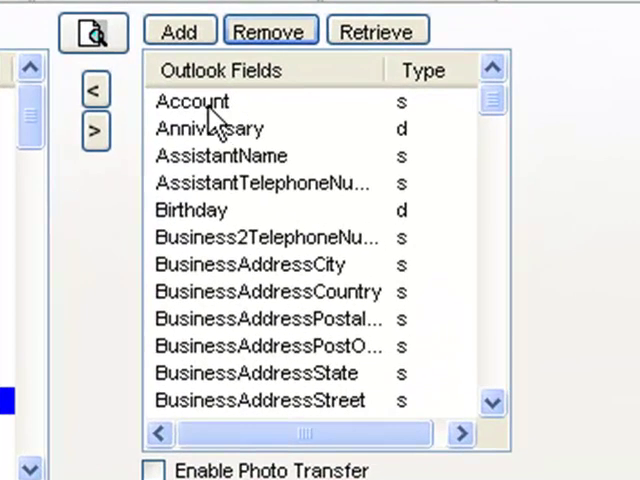
click(195, 101)
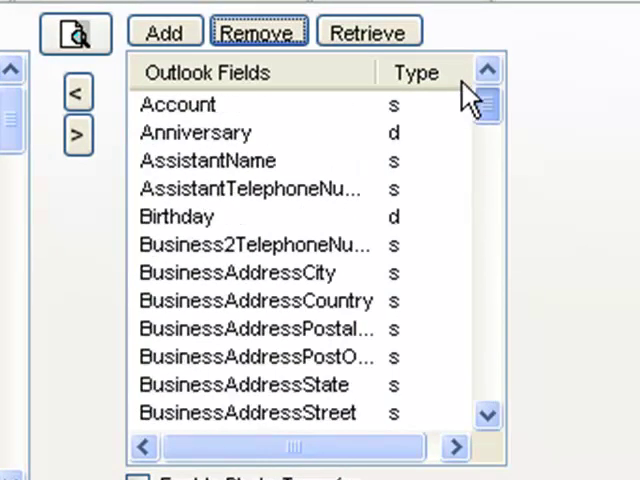
mouse_move(285, 362)
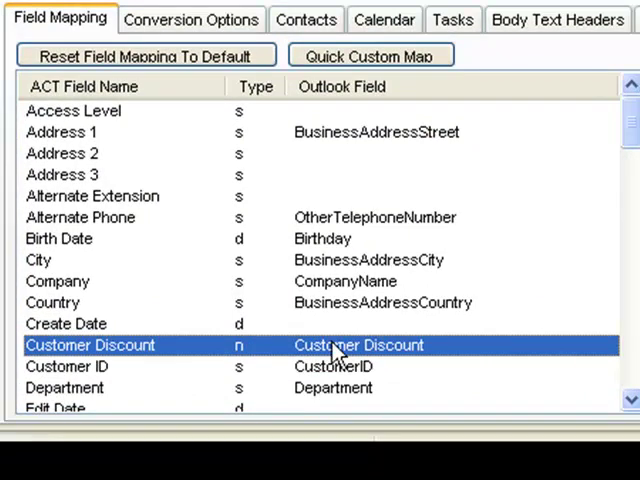
mouse_move(325, 363)
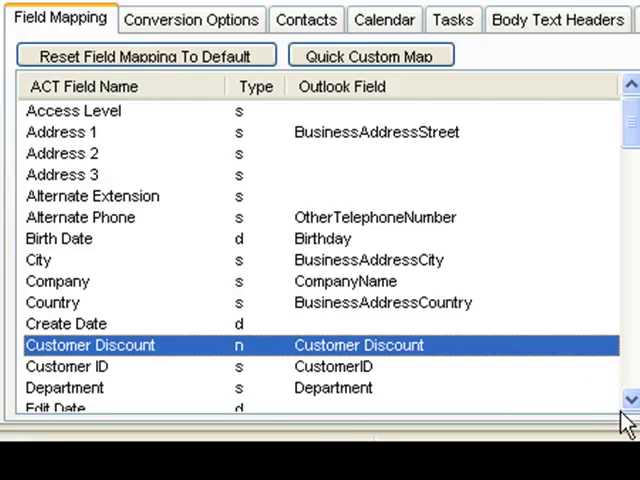
mouse_move(443, 358)
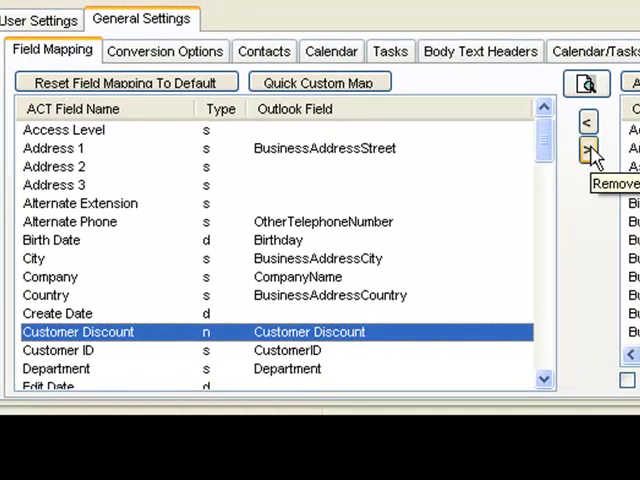
- Clear the Outlook field mapped to ACT!'s Customer Discount
click(585, 149)
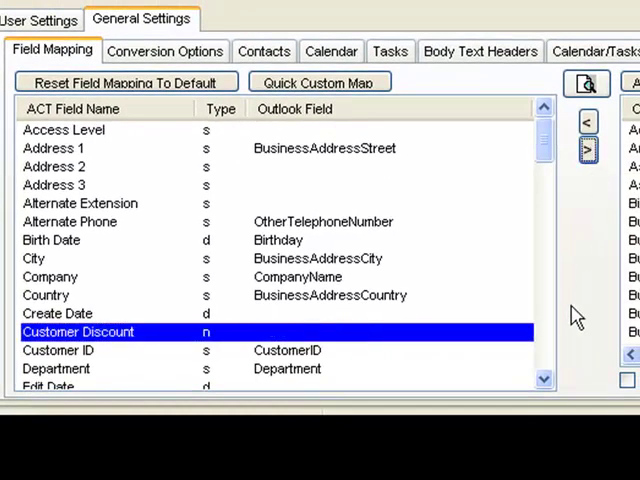
mouse_move(573, 305)
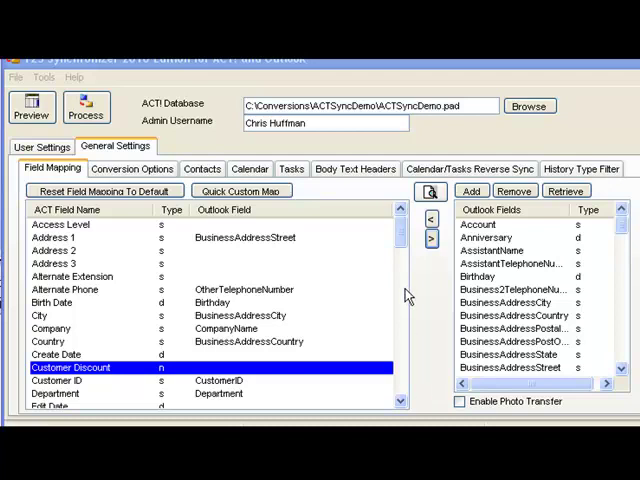
scroll(down, 3)
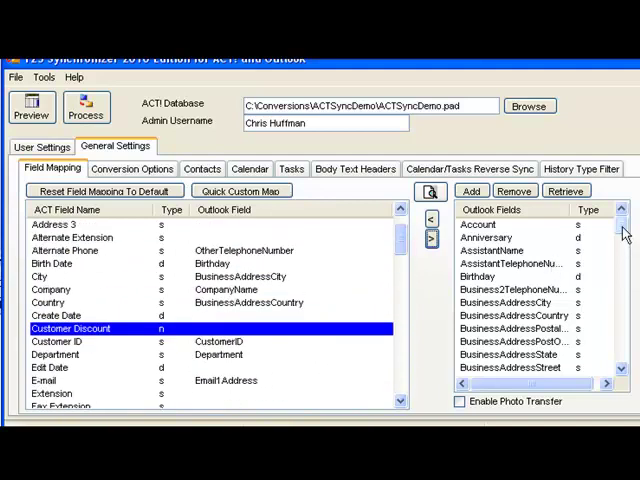
mouse_move(615, 235)
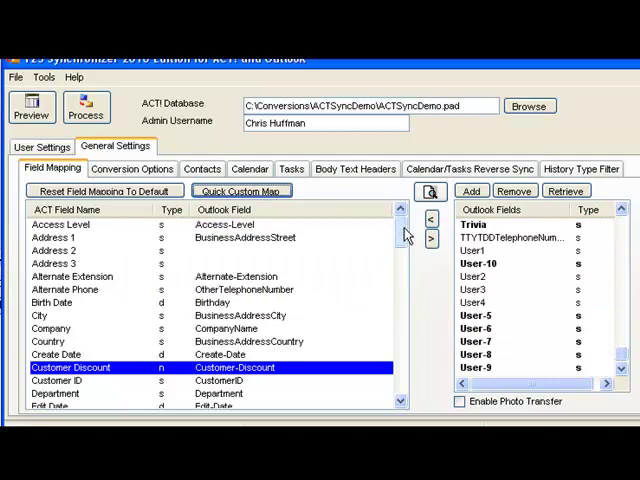
scroll(down, 3)
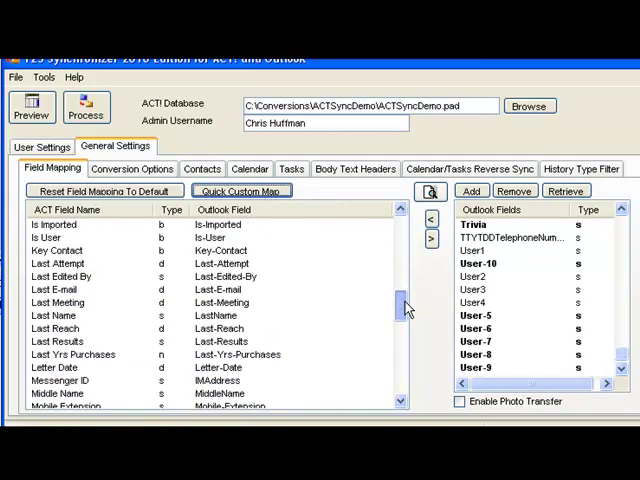
scroll(down, 3)
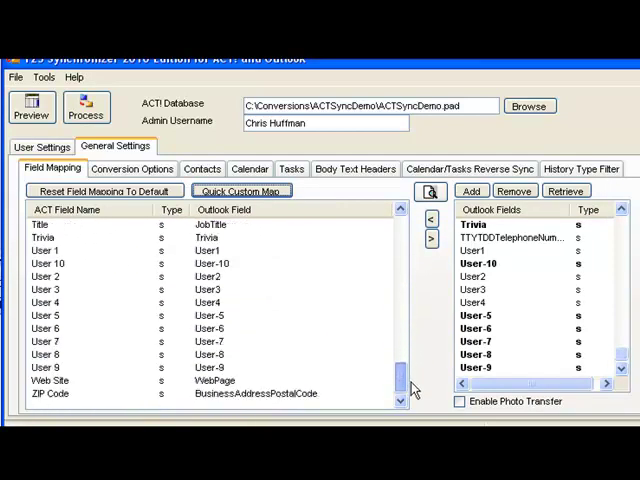
scroll(down, 3)
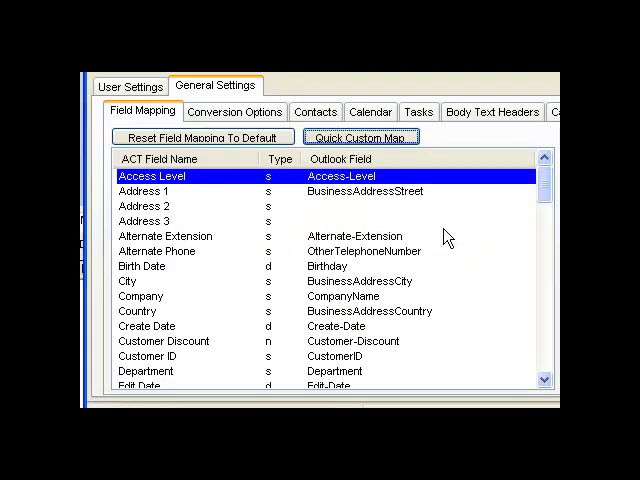
mouse_move(355, 186)
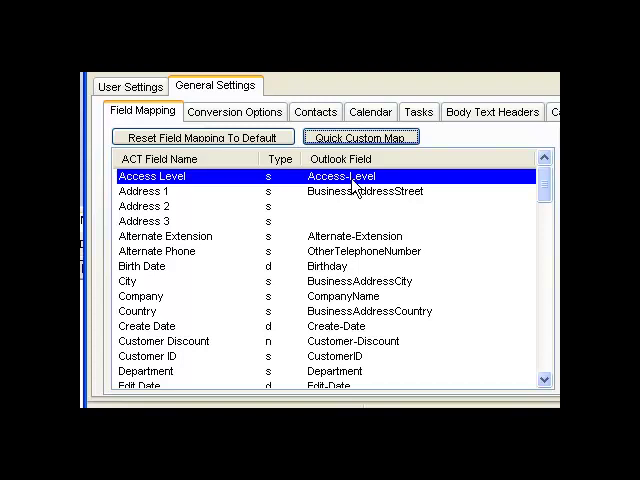
mouse_move(220, 220)
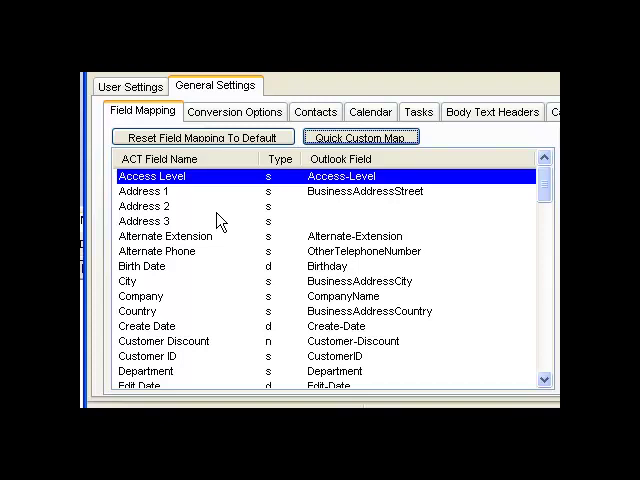
mouse_move(161, 229)
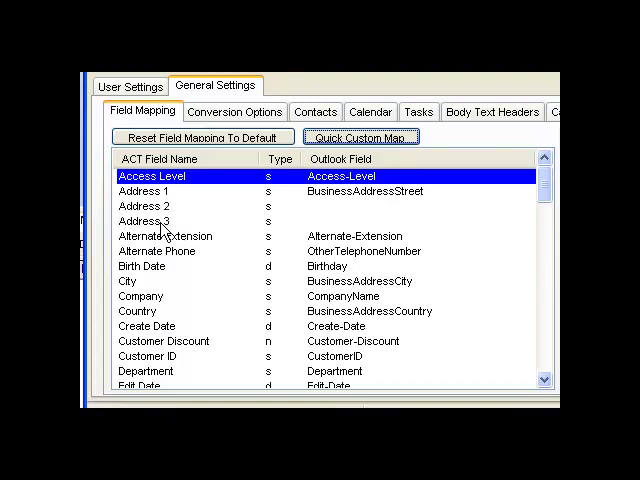
mouse_move(168, 226)
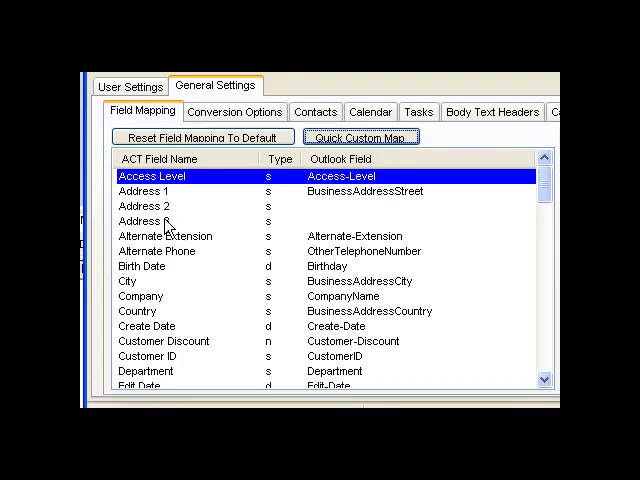
mouse_move(232, 213)
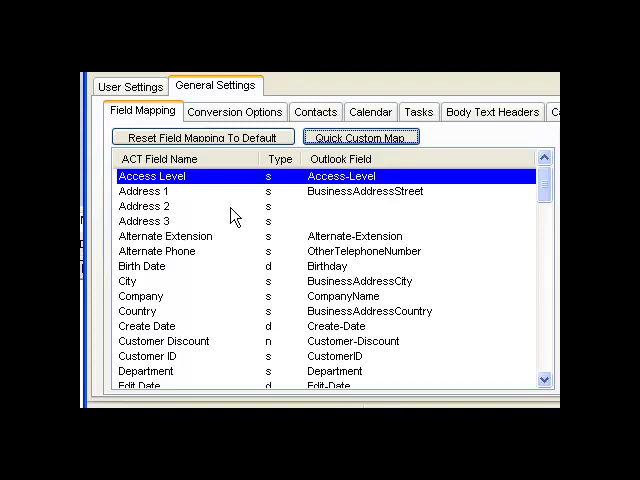
mouse_move(345, 214)
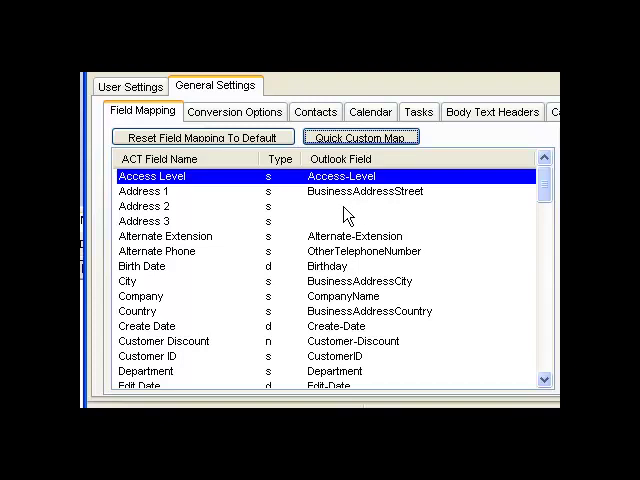
click(140, 206)
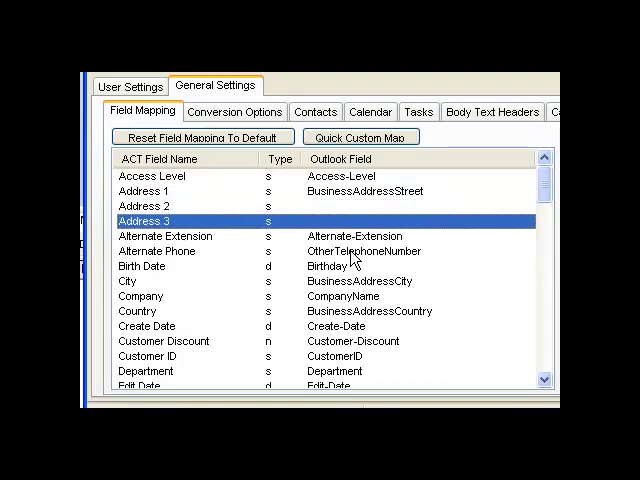
click(155, 251)
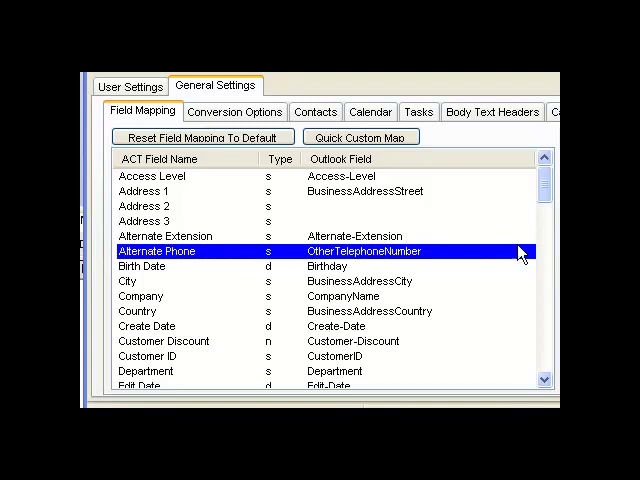
drag(546, 250, 546, 285)
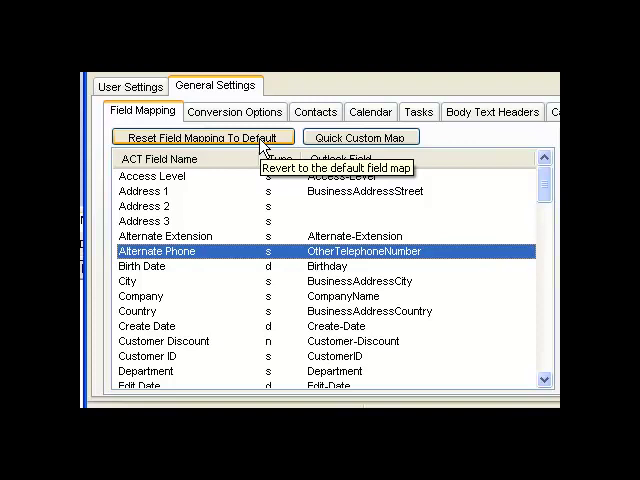
- Reset field mapping to default, confirm Yes, and review matches like Address 1 to BusinessAddressStreet
click(203, 137)
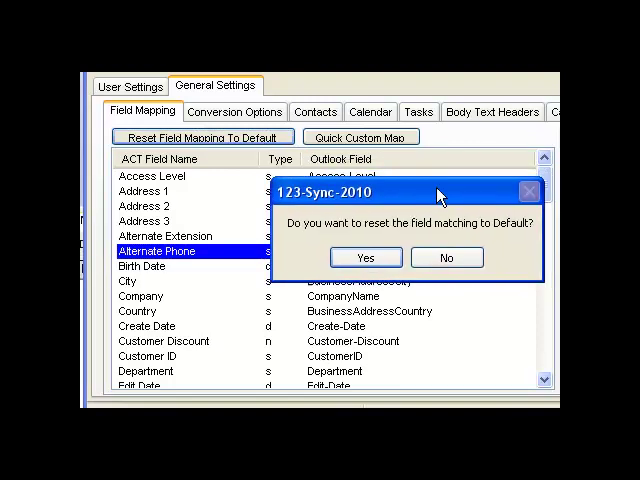
click(366, 257)
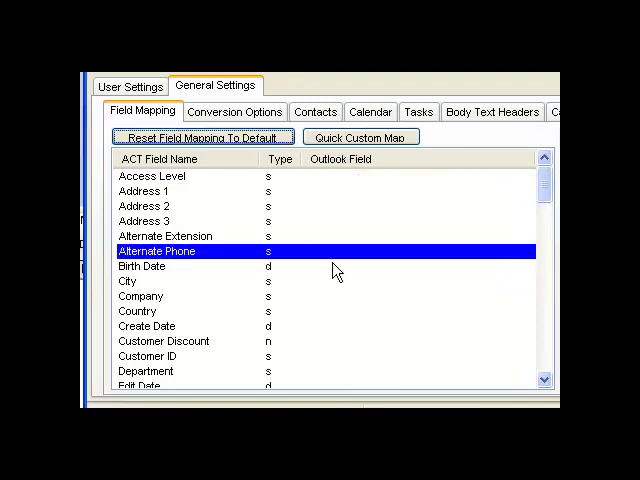
scroll(down, 3)
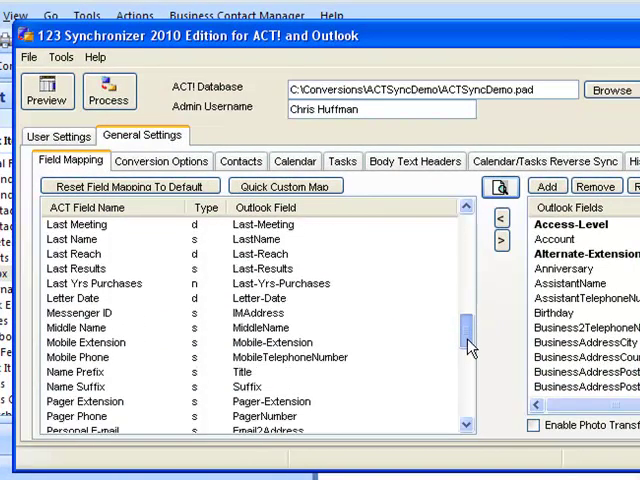
scroll(down, 3)
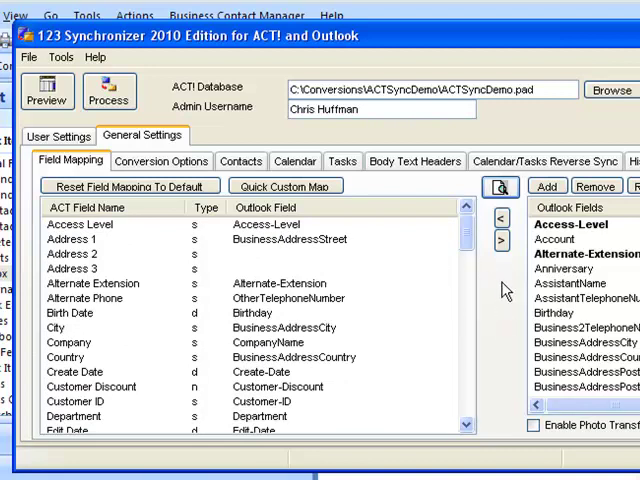
mouse_move(498, 188)
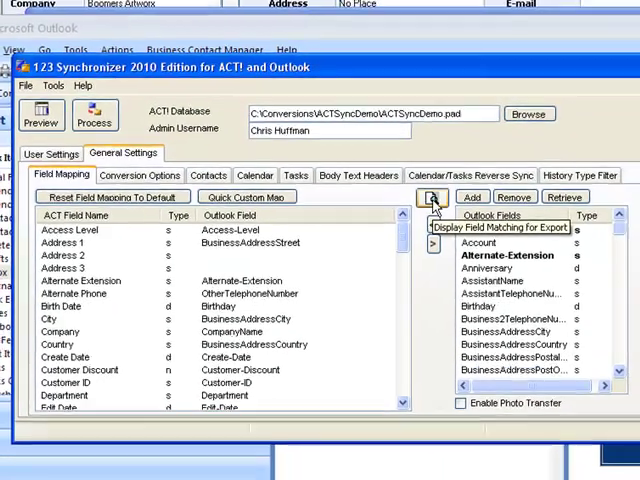
- Display the field matching for export and begin saving it as a CSV file
click(434, 196)
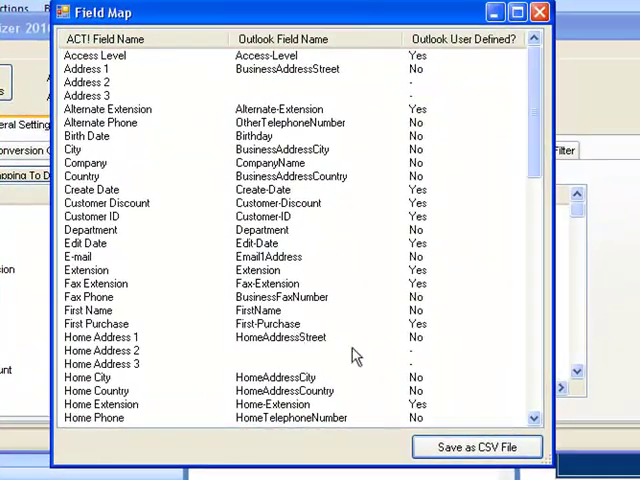
click(95, 55)
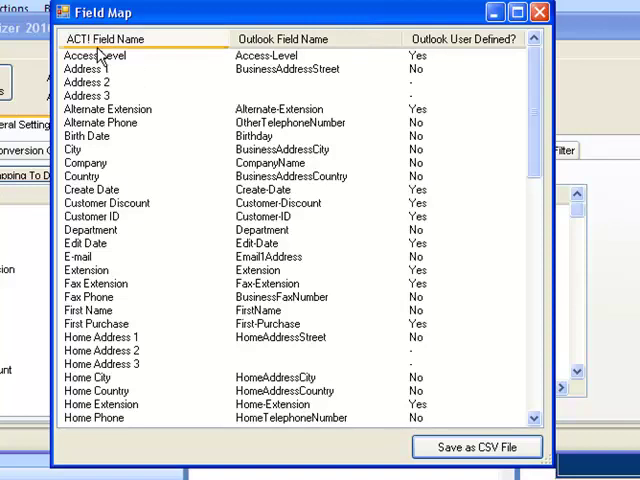
mouse_move(456, 47)
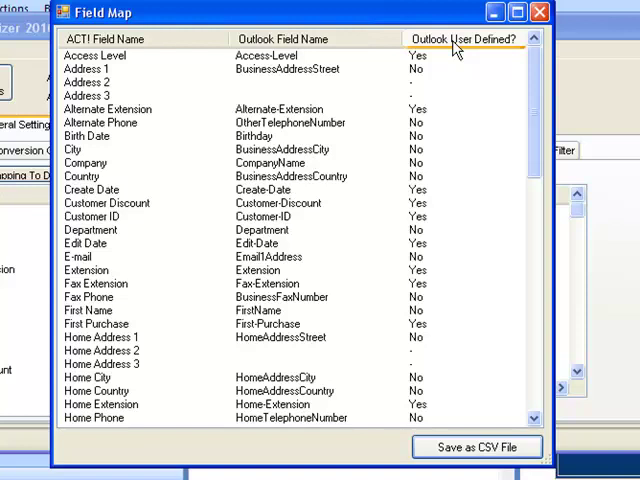
click(477, 448)
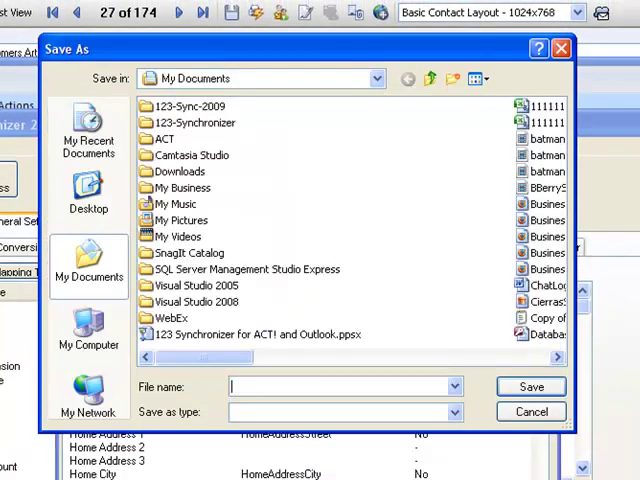
- Save the field map as Excell24.csv, open it in Excel, and widen column A
text(Ex)
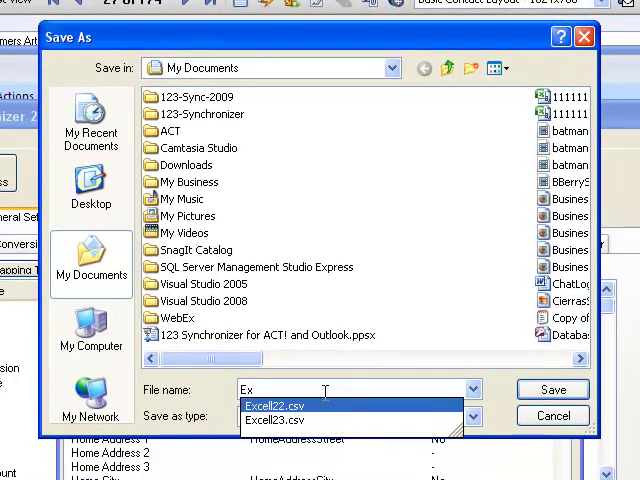
click(278, 419)
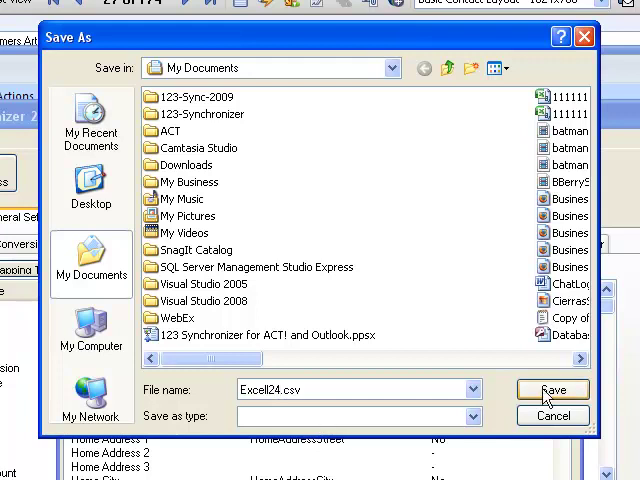
click(550, 388)
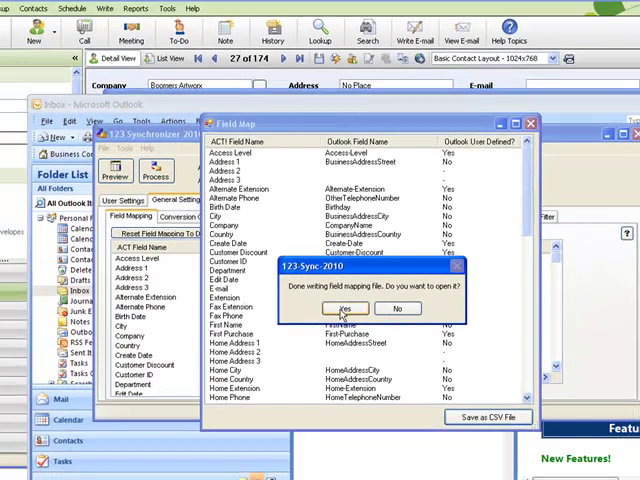
click(344, 307)
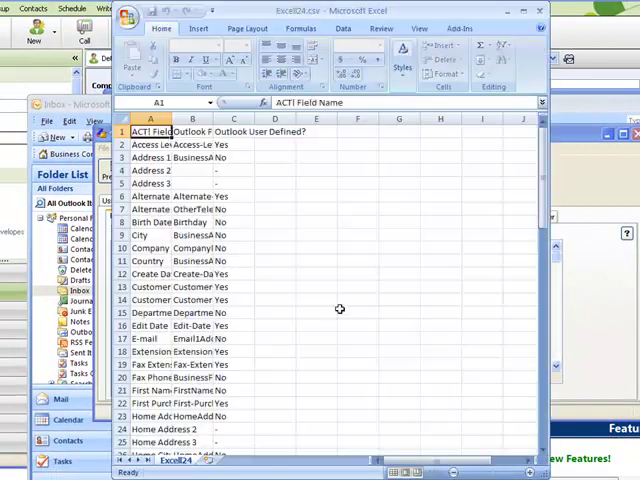
drag(186, 118, 190, 118)
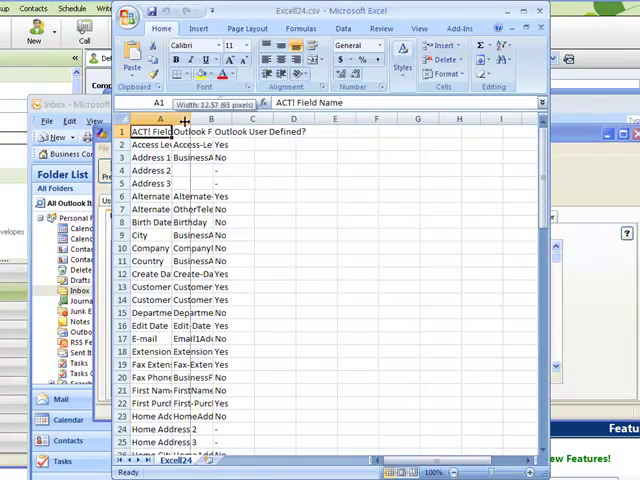